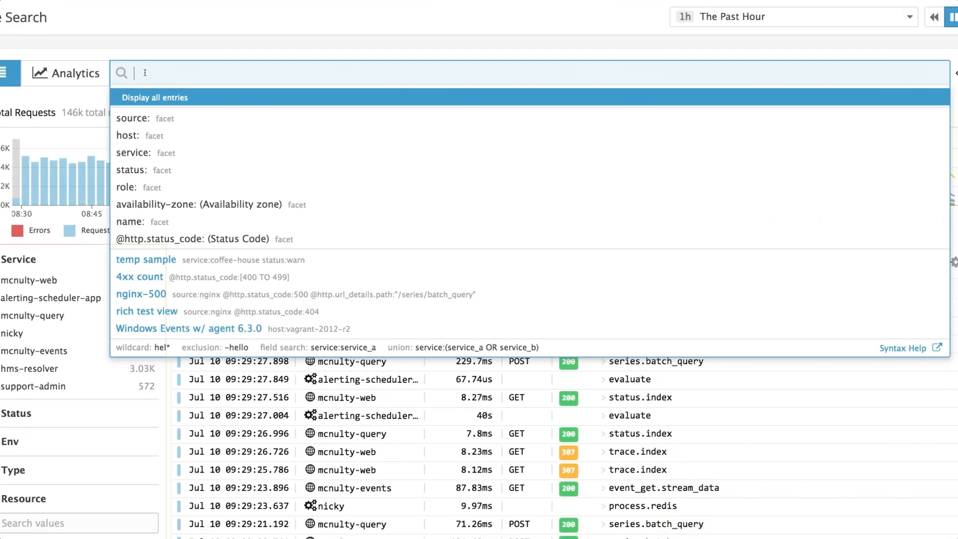
type("availability zone: us-east-1a Service: mcnulty-web")
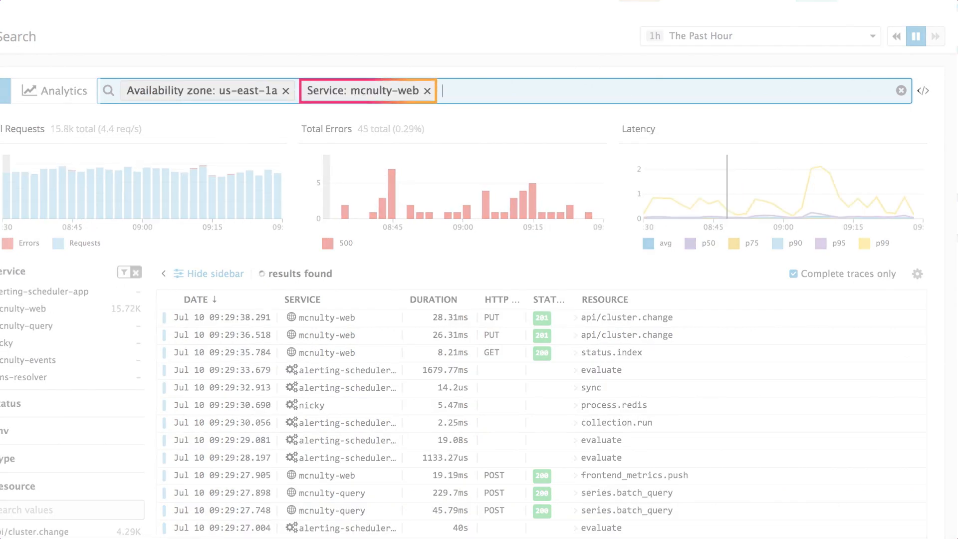
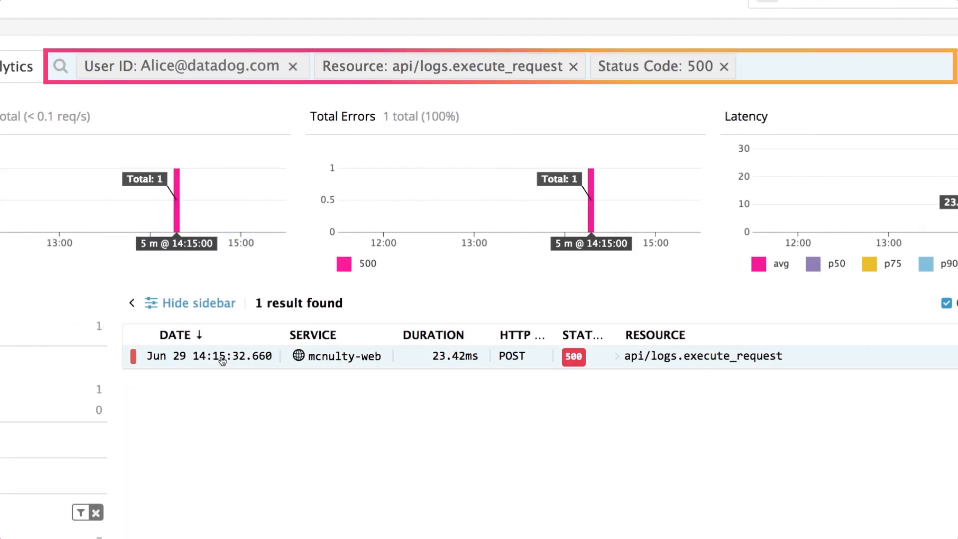
left_click(209, 356)
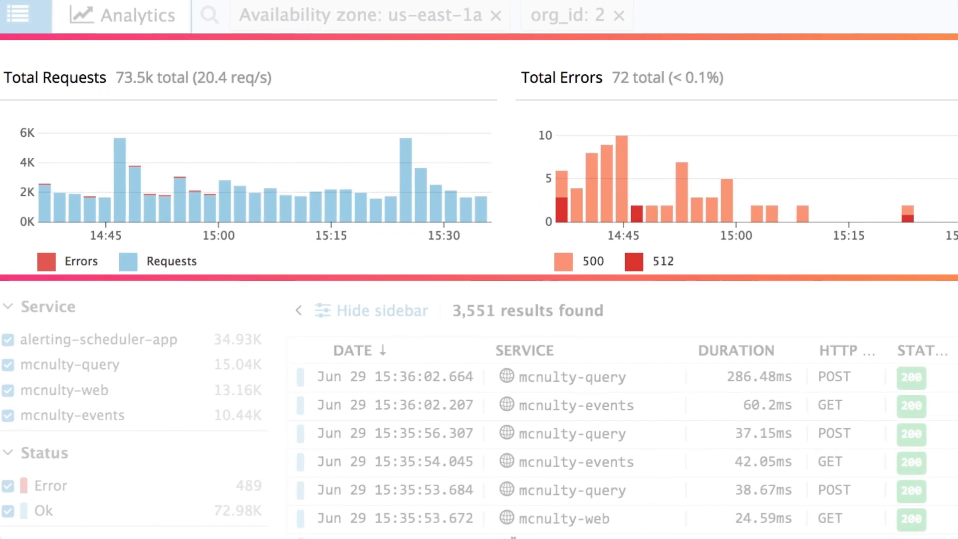
Step: Scroll through traces from availability zone us-east-1a for org_id 2
scroll("right", 3)
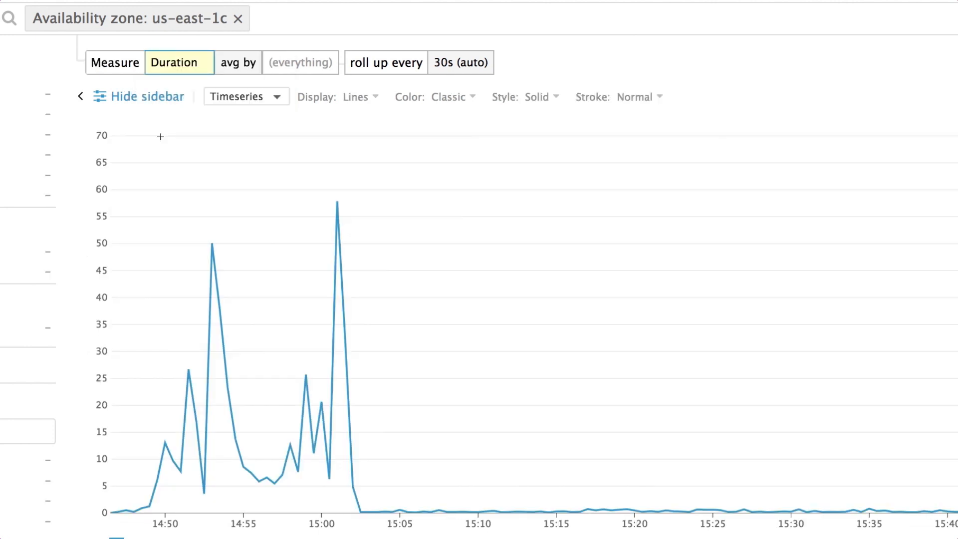
Step: Graph pc90 duration grouped by a tag, then count unique User IDs among error traces
left_click(237, 62)
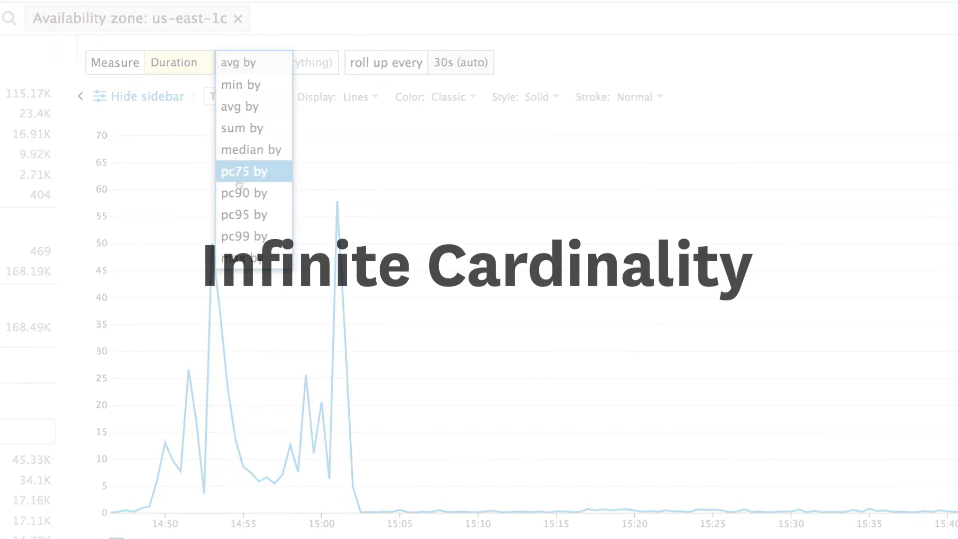
left_click(244, 192)
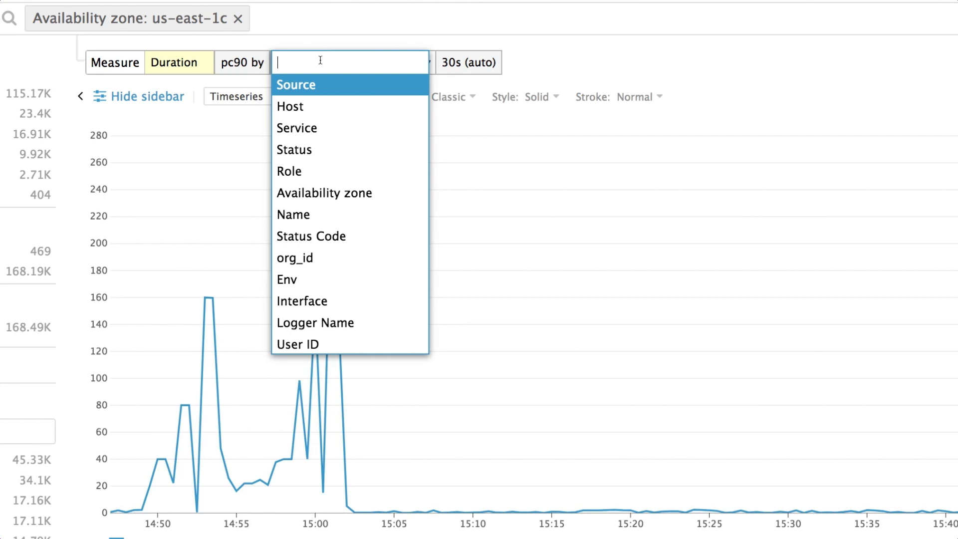
left_click(294, 257)
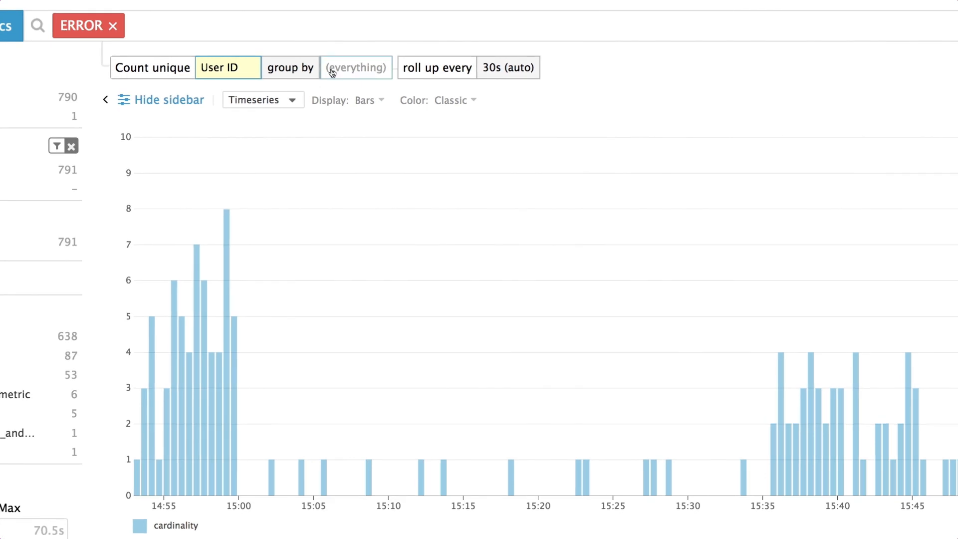
left_click(355, 66)
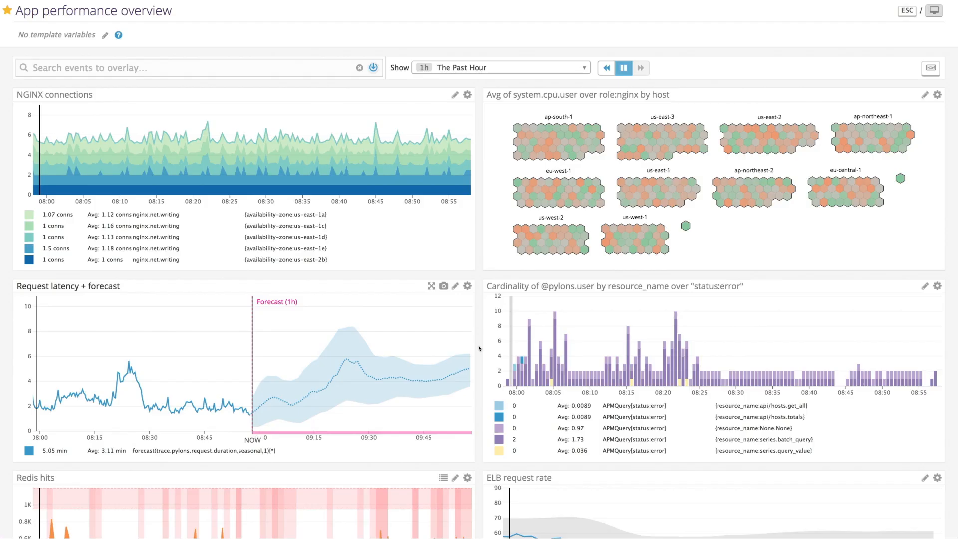
Step: Show the logs for the failing series.batch_query trace's request span from the dashboard
scroll("down", 3)
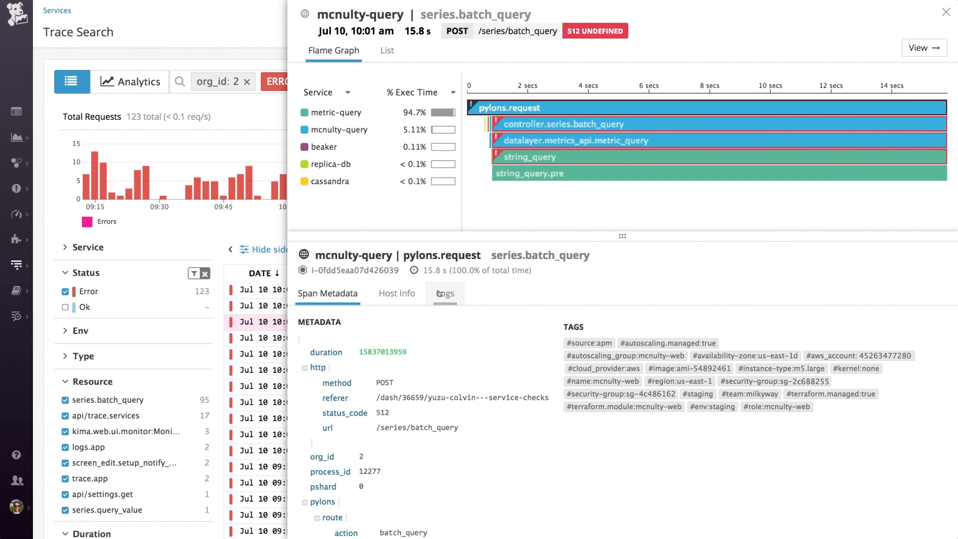
left_click(445, 292)
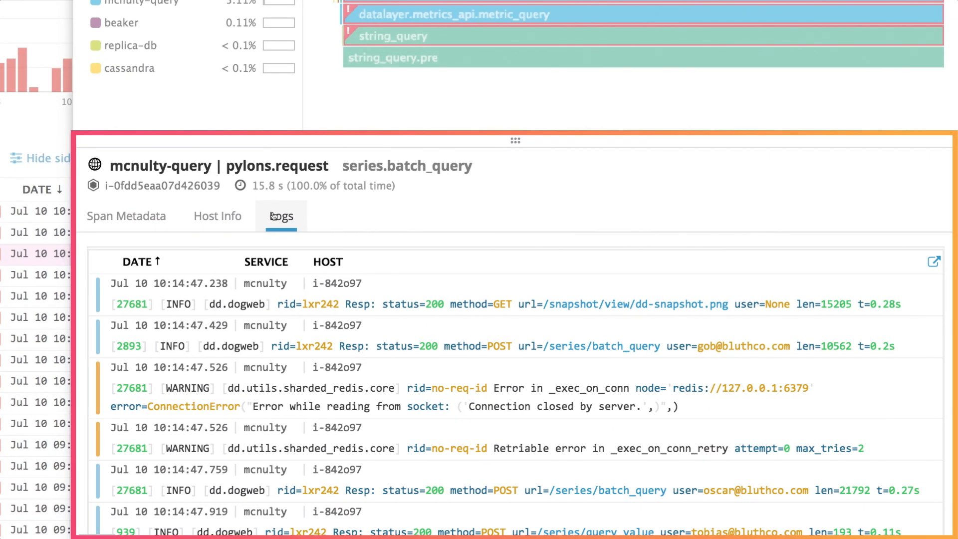